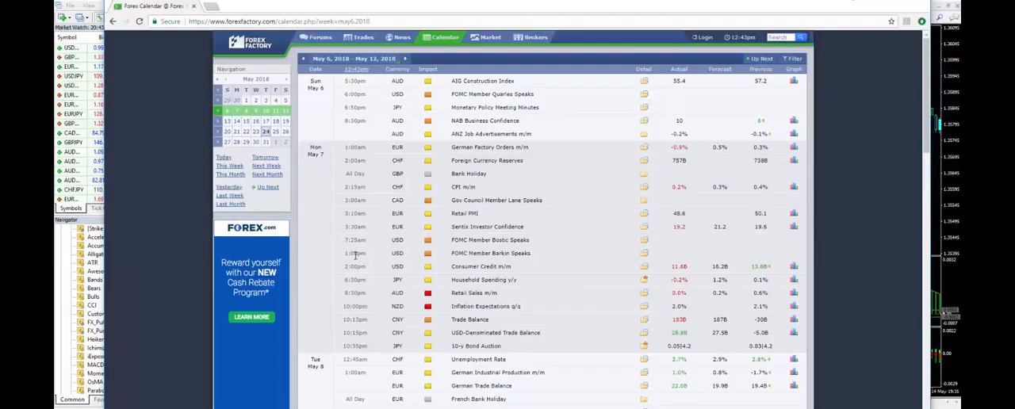
mouse_move(439, 222)
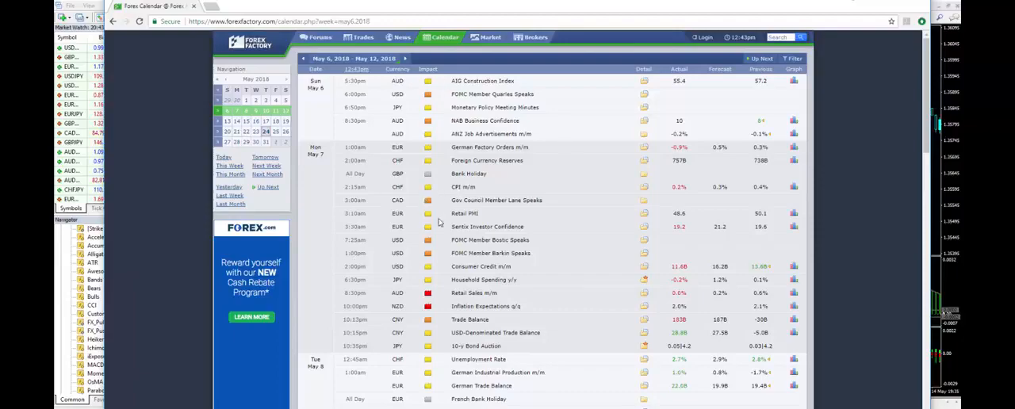
mouse_move(434, 321)
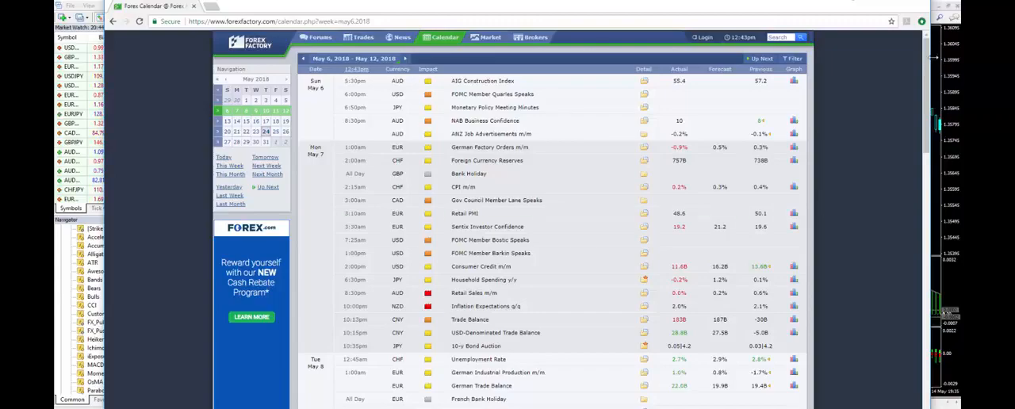
Scroll the Forex Factory calendar down past Tuesday May 8 to Wednesday May 9's events.
scroll("down", 3)
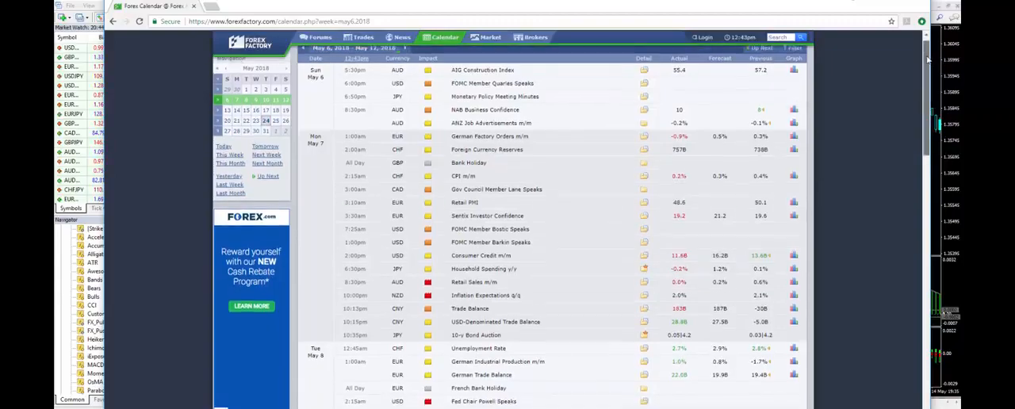
scroll("down", 3)
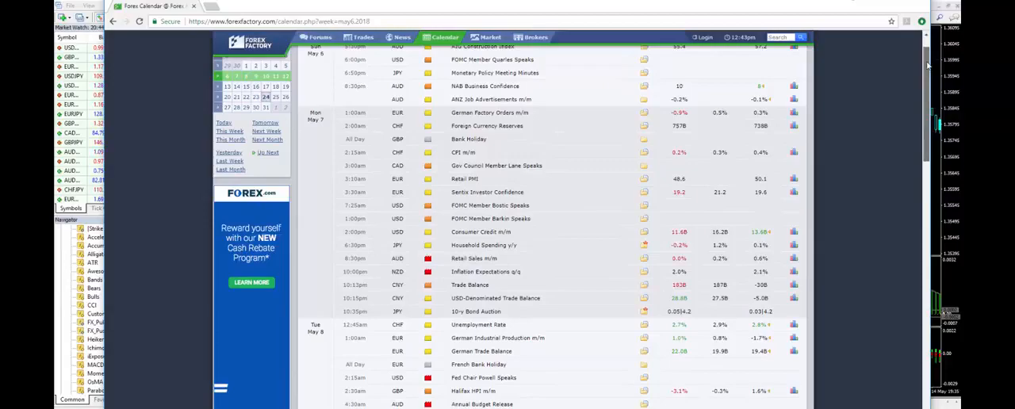
scroll("down", 3)
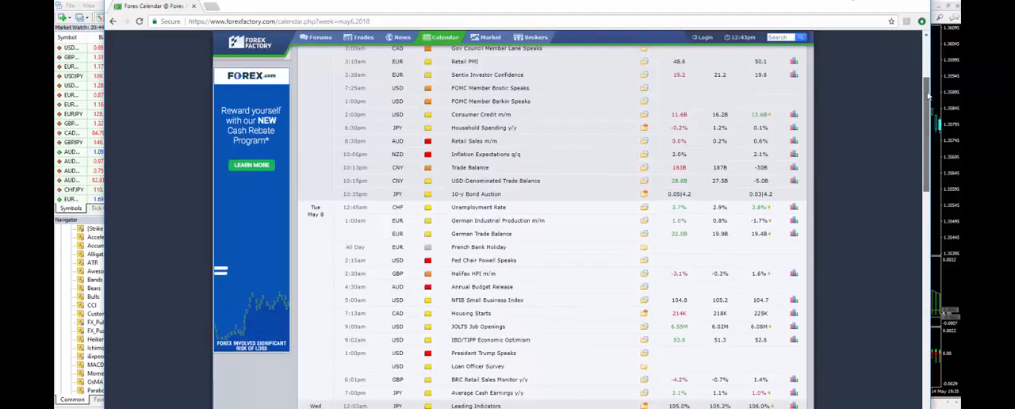
scroll("down", 3)
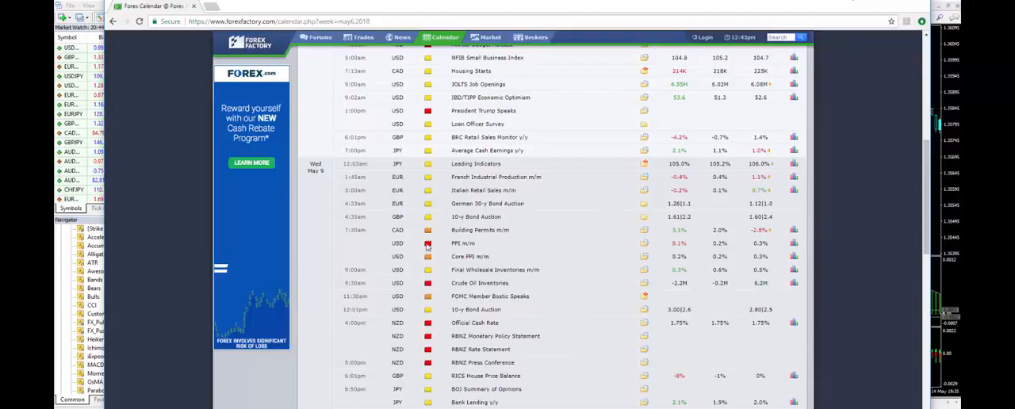
mouse_move(348, 230)
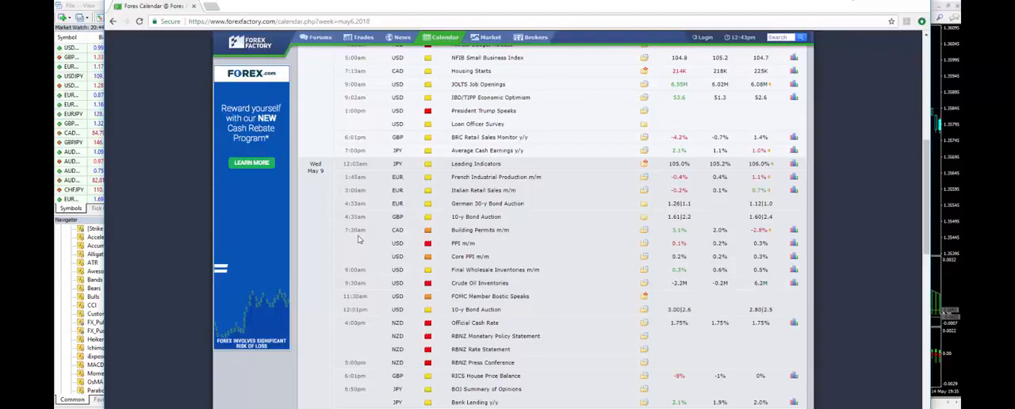
mouse_move(439, 287)
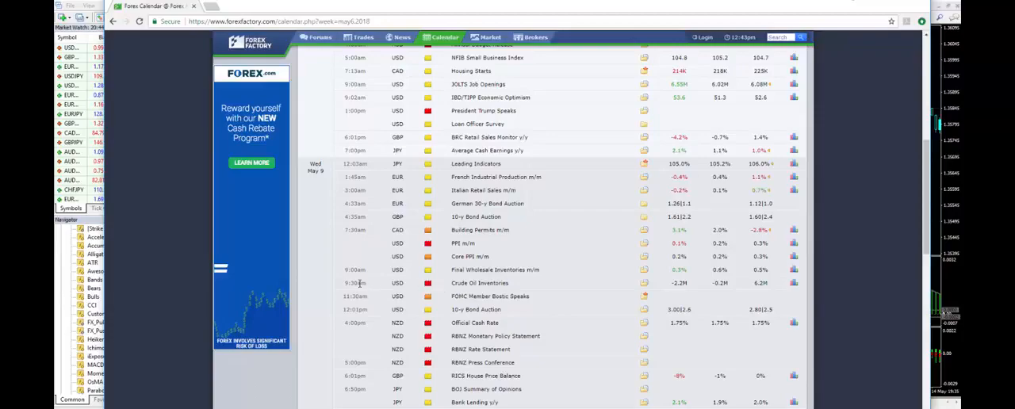
mouse_move(436, 288)
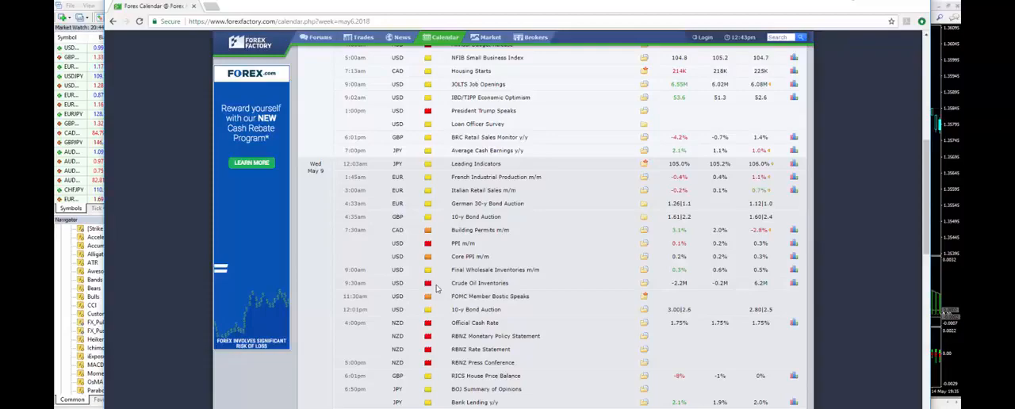
mouse_move(404, 340)
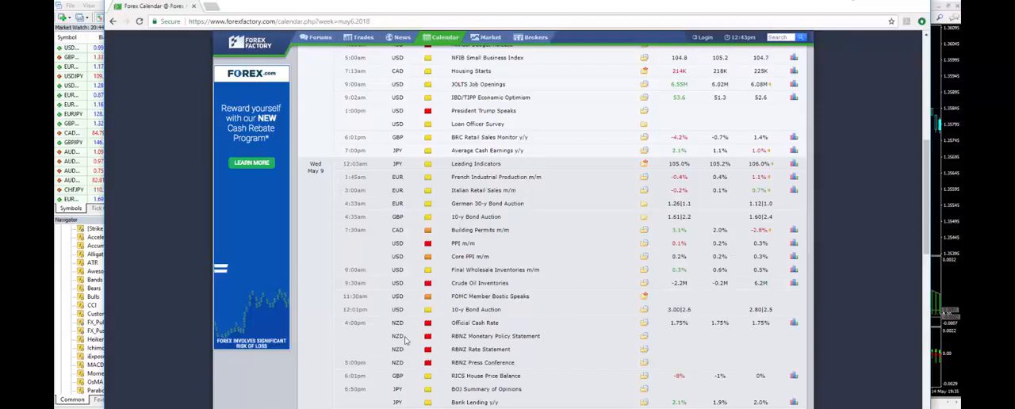
mouse_move(405, 341)
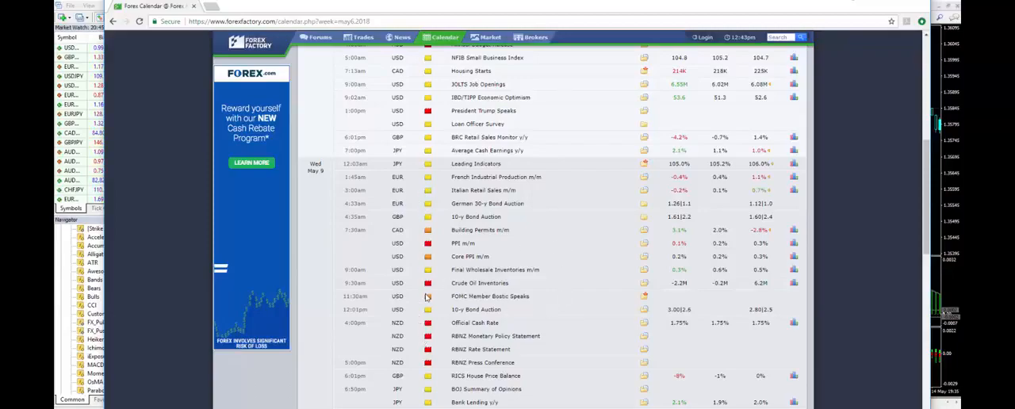
mouse_move(408, 262)
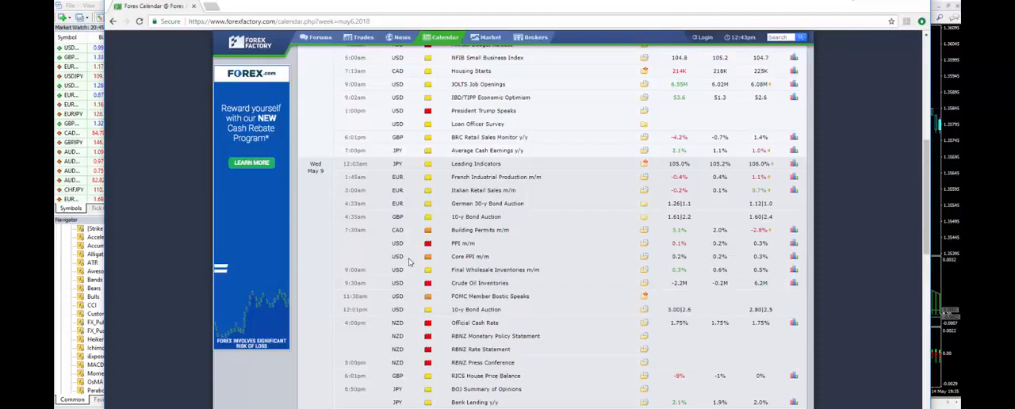
mouse_move(422, 244)
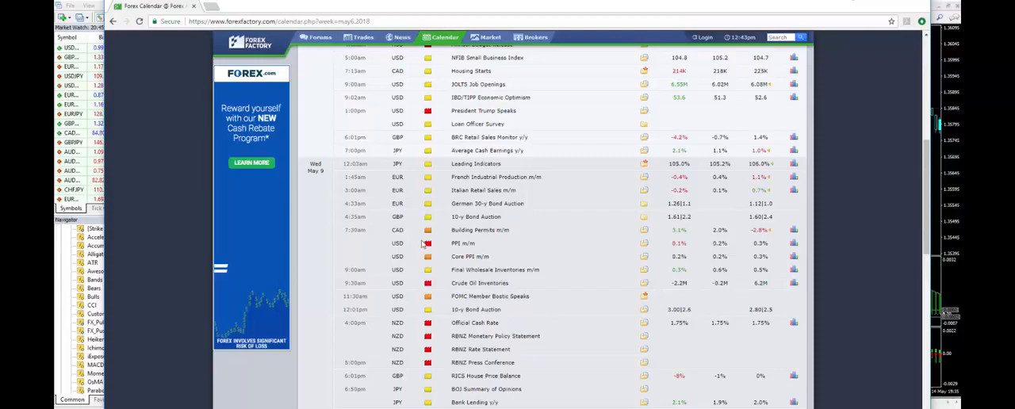
mouse_move(410, 242)
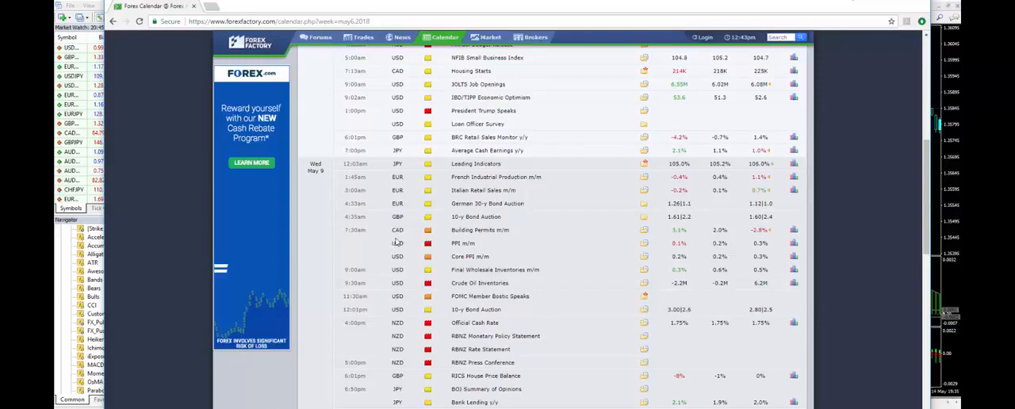
mouse_move(442, 252)
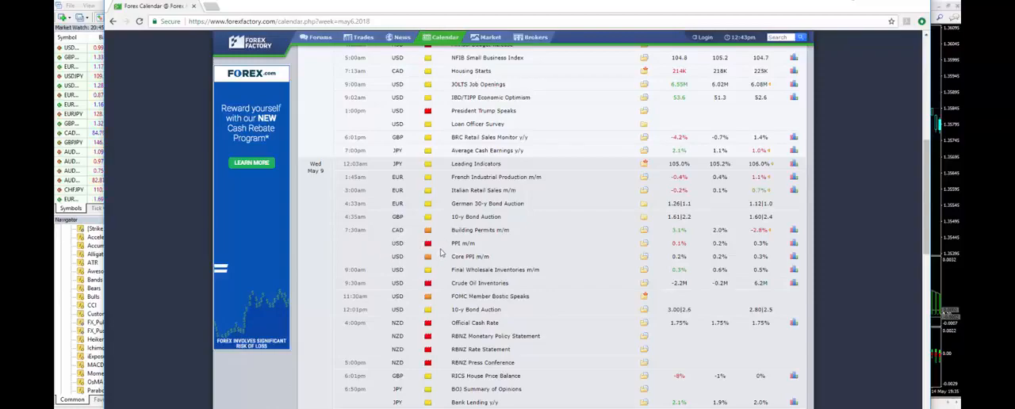
mouse_move(427, 355)
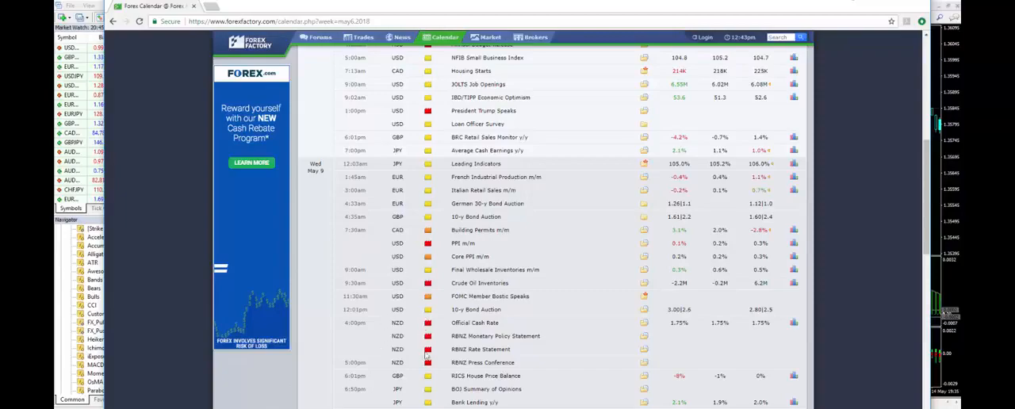
mouse_move(412, 341)
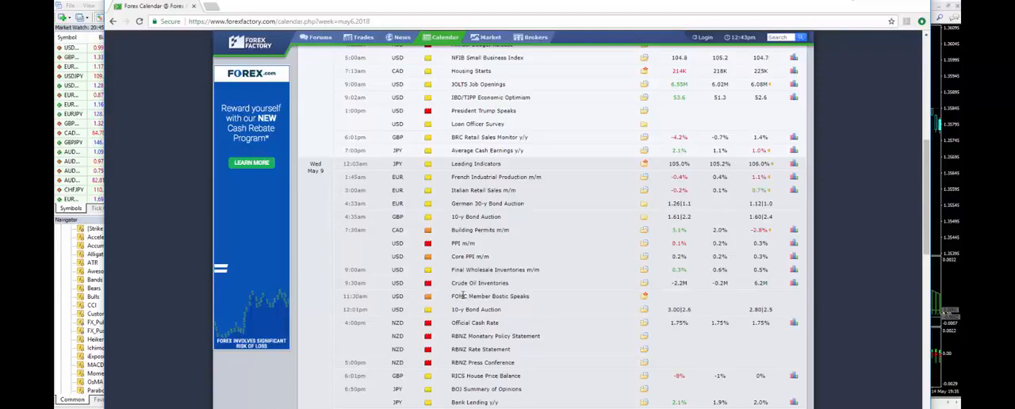
mouse_move(585, 243)
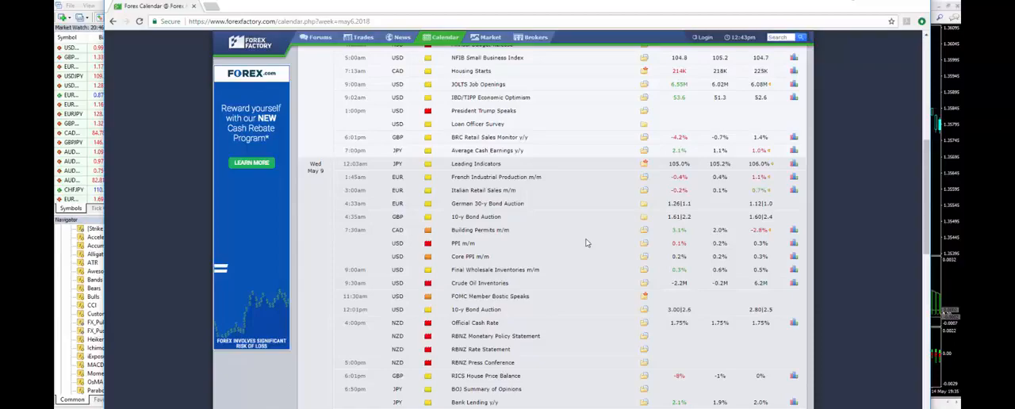
mouse_move(400, 229)
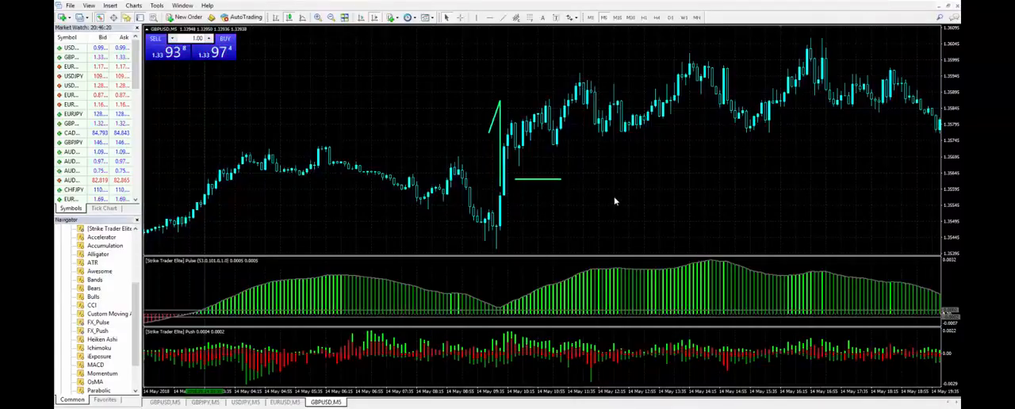
mouse_move(444, 147)
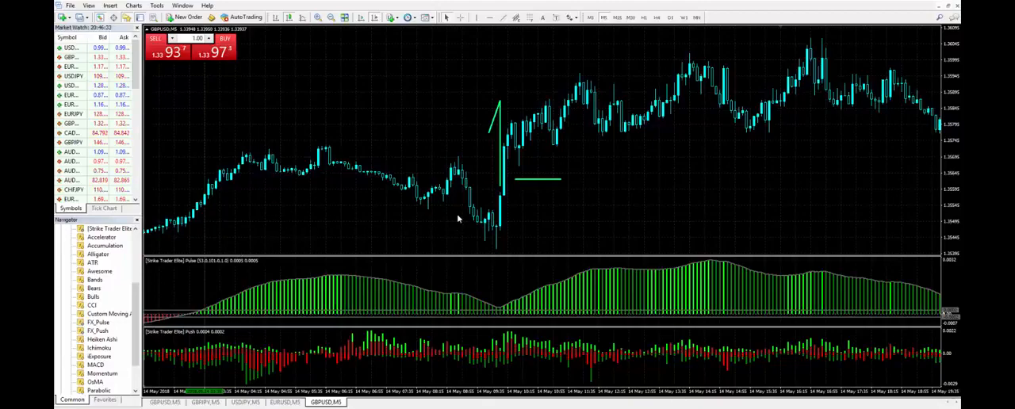
mouse_move(471, 184)
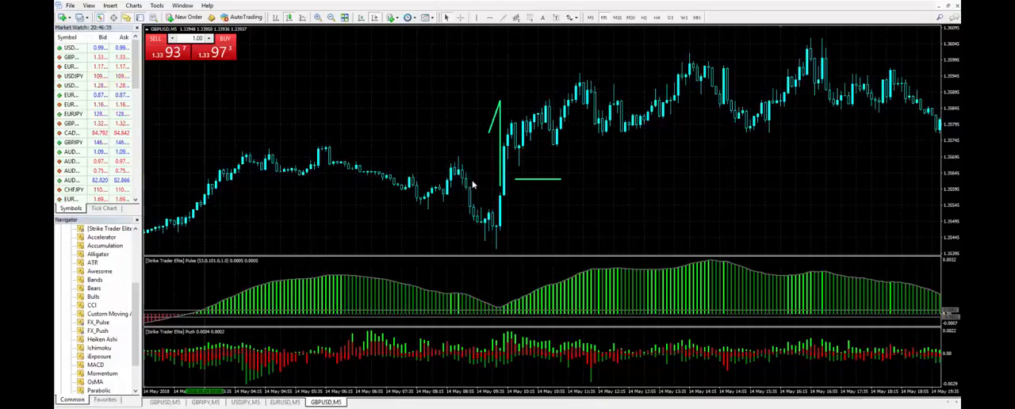
mouse_move(498, 245)
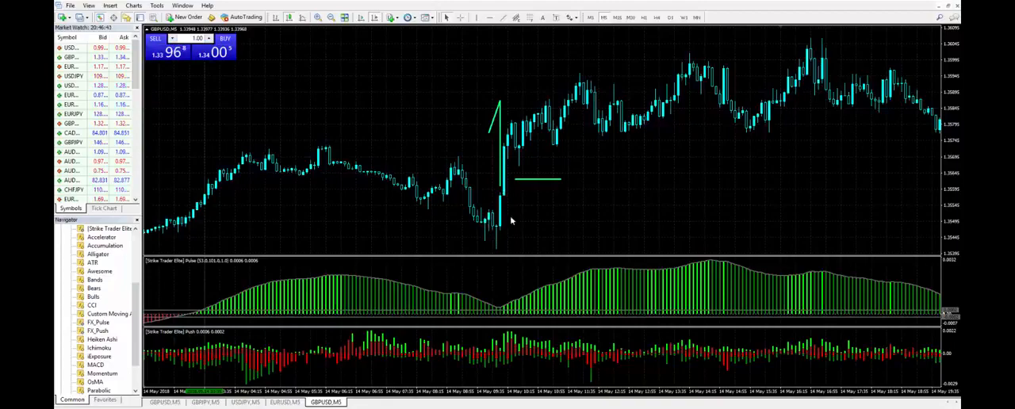
mouse_move(511, 174)
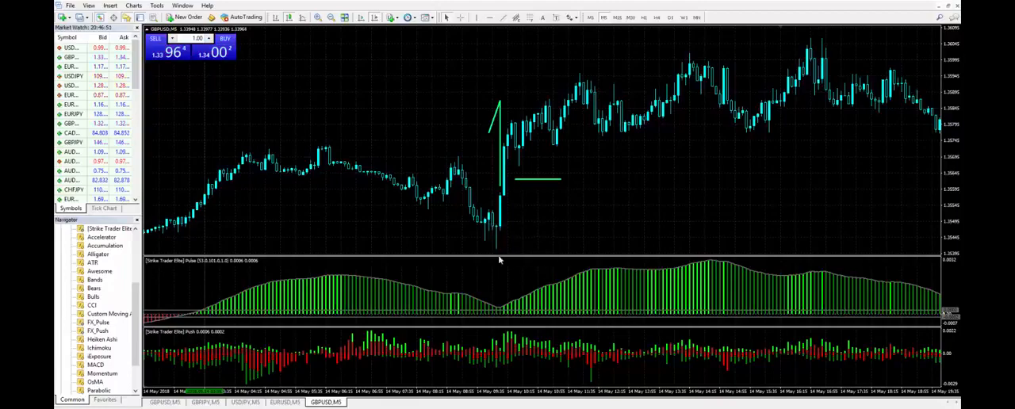
mouse_move(497, 289)
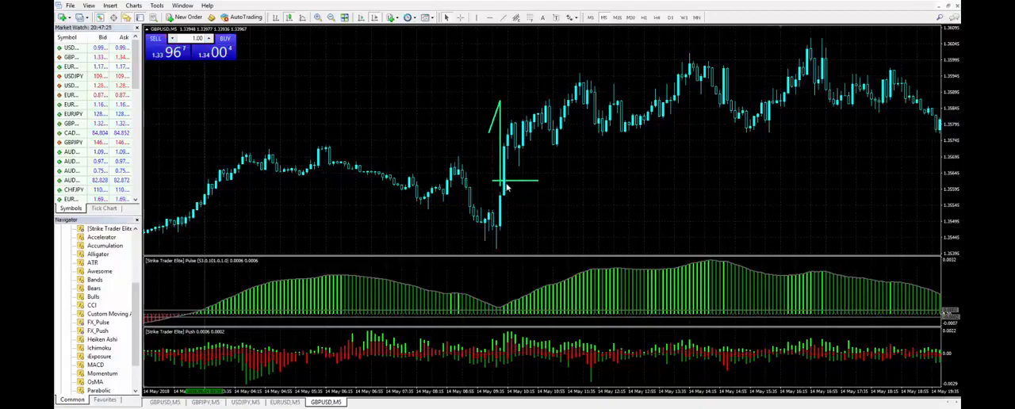
mouse_move(505, 185)
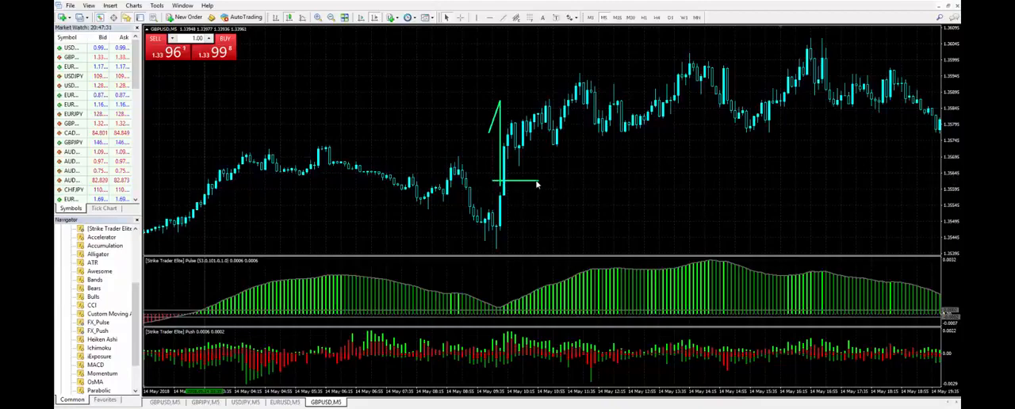
mouse_move(510, 205)
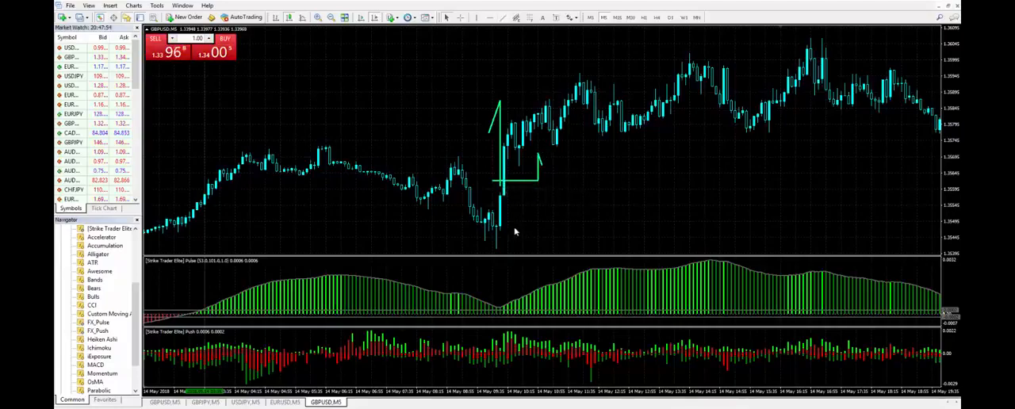
mouse_move(563, 228)
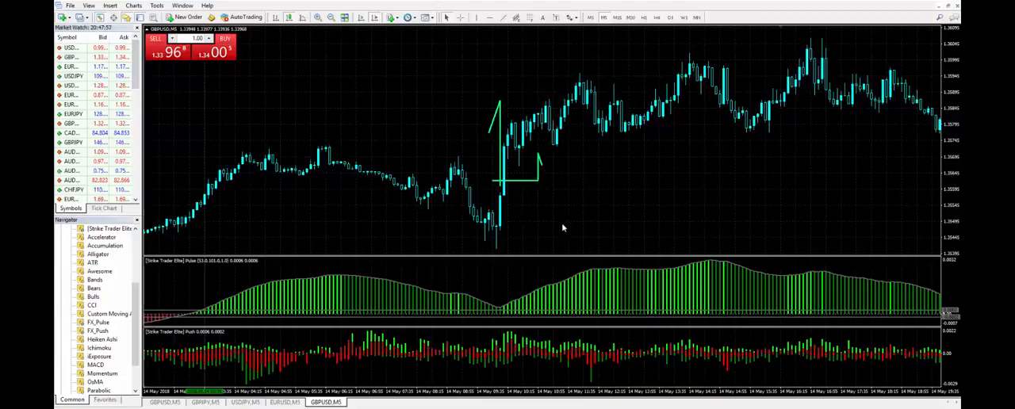
mouse_move(494, 229)
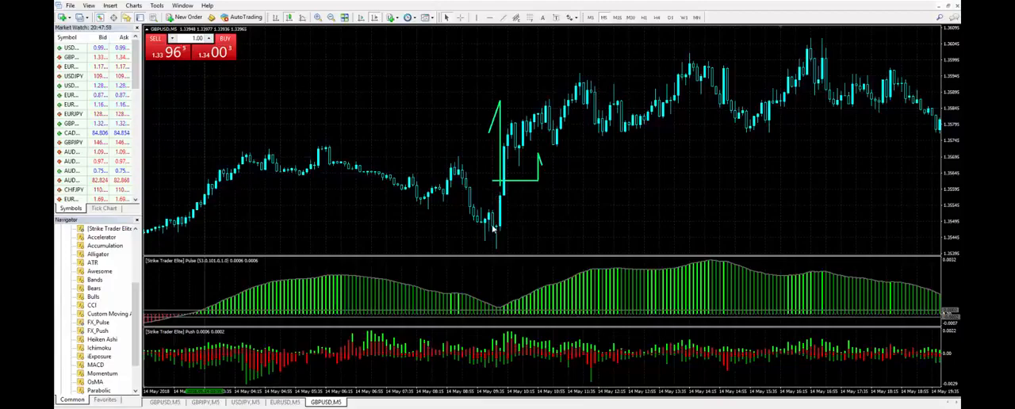
mouse_move(498, 231)
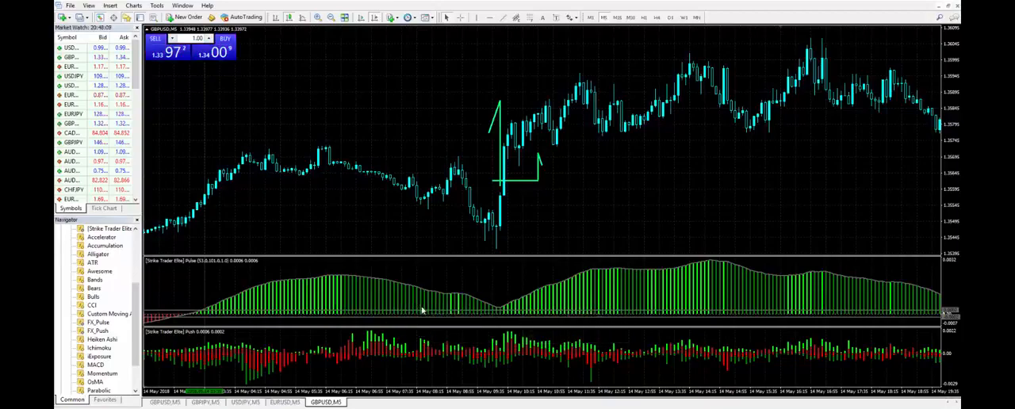
mouse_move(539, 306)
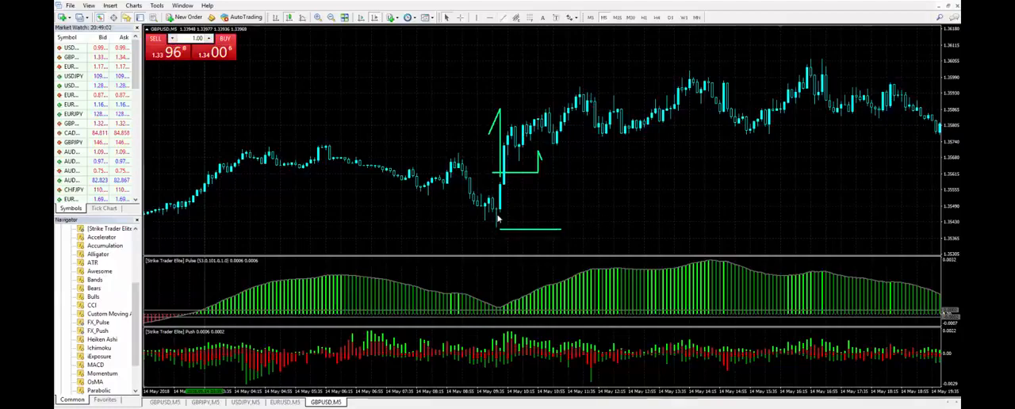
mouse_move(511, 227)
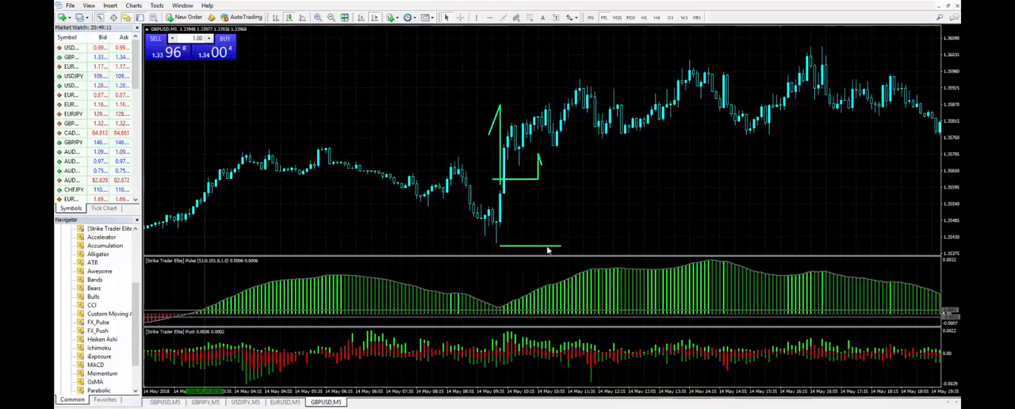
mouse_move(530, 250)
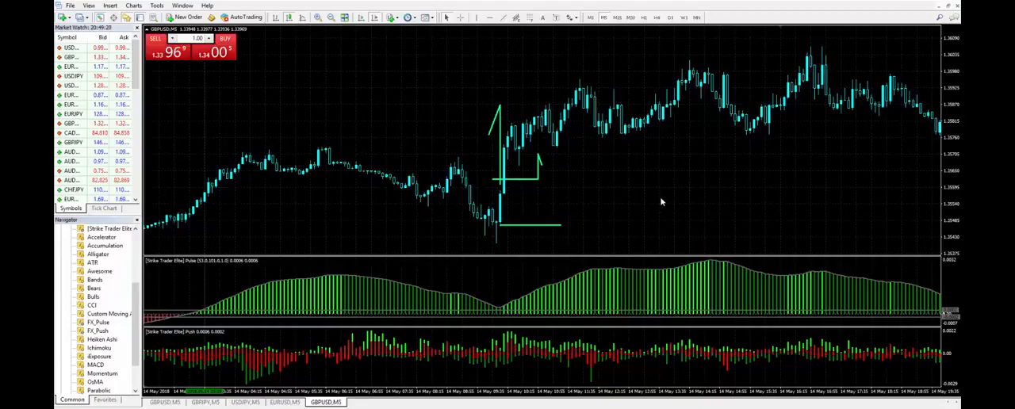
mouse_move(515, 171)
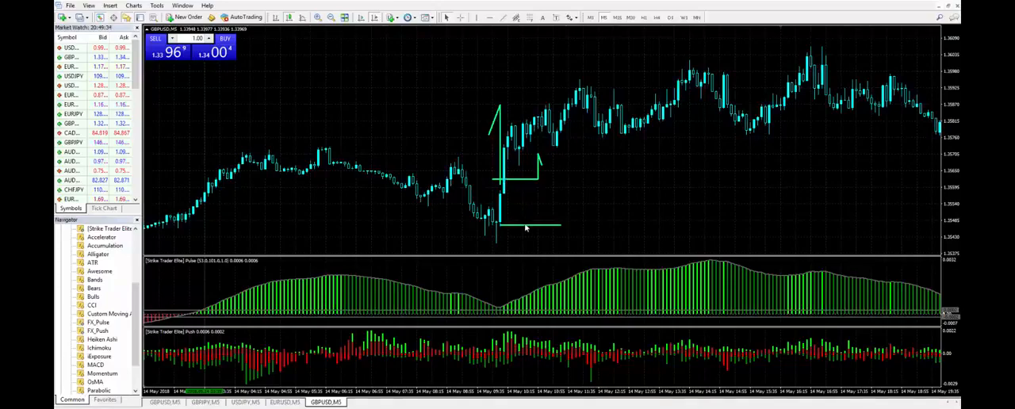
mouse_move(531, 230)
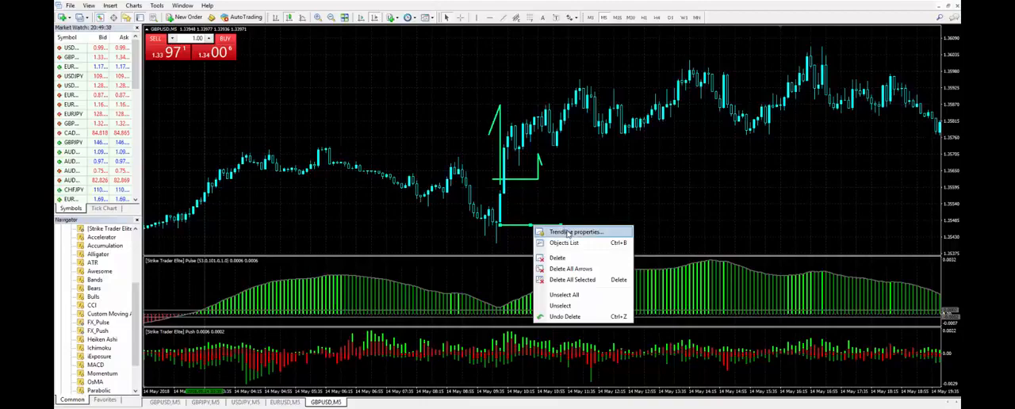
Recolour the stop line under the news candle to red.
left_click(575, 232)
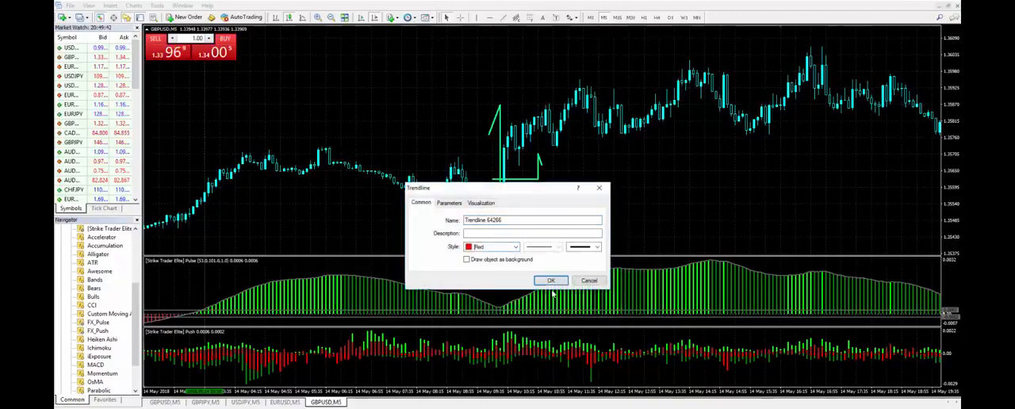
left_click(551, 281)
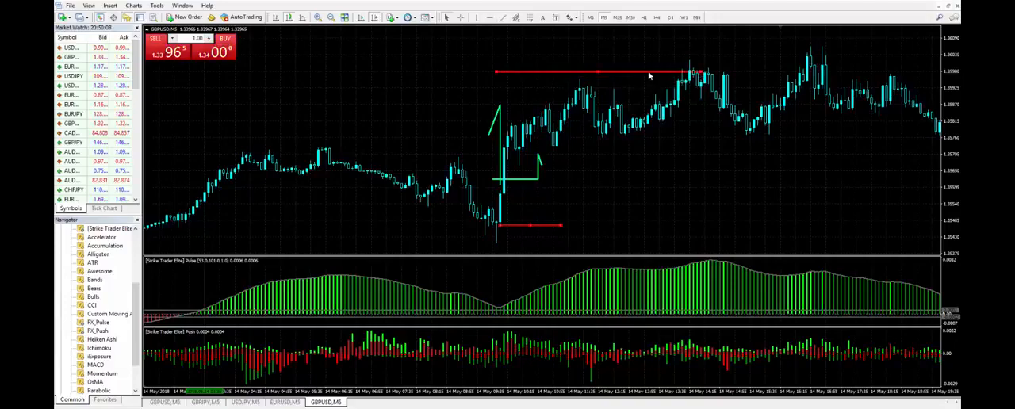
Set the upper target line at the afternoon high to SpringGreen in Trendline properties.
right_click(654, 75)
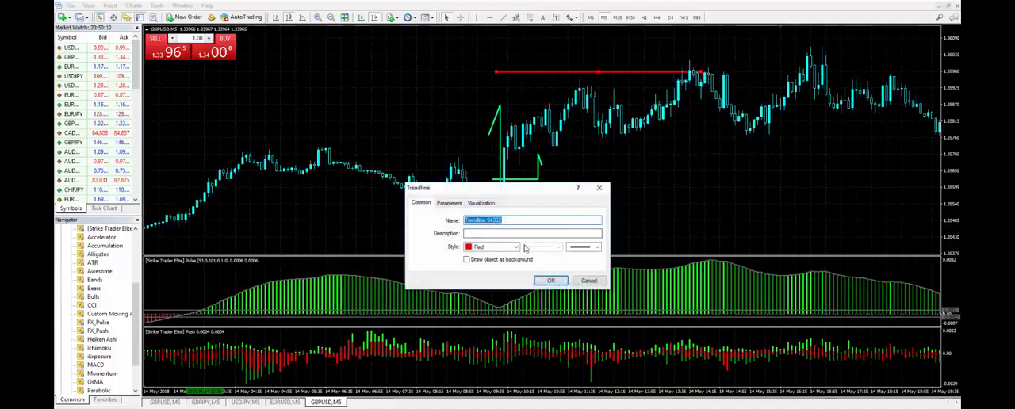
left_click(515, 247)
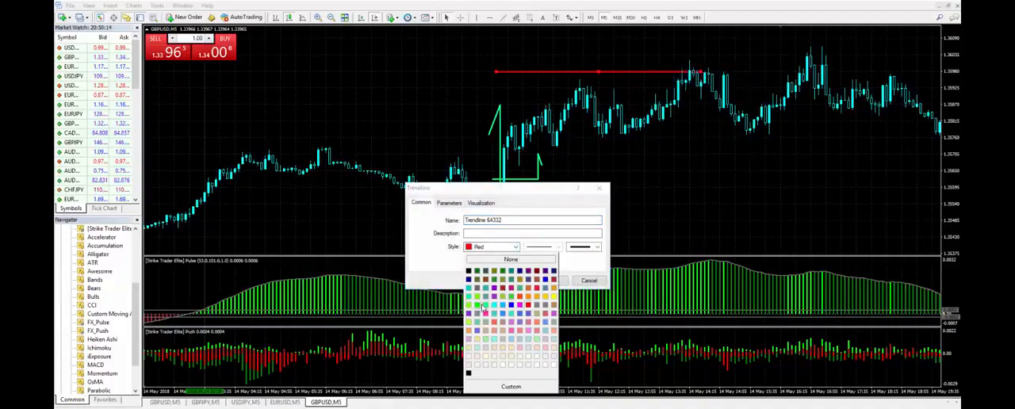
left_click(484, 306)
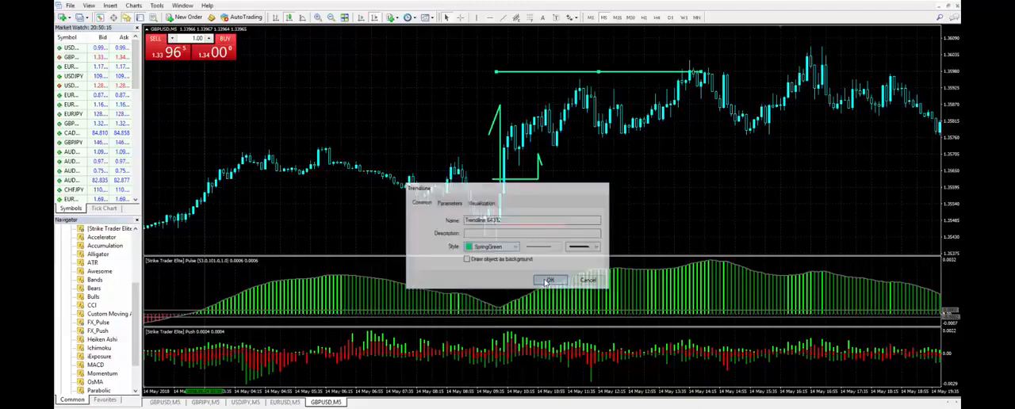
left_click(548, 279)
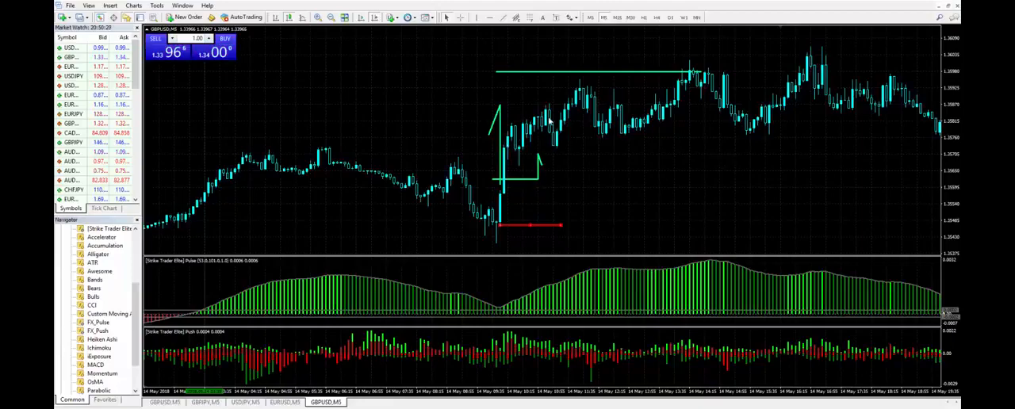
mouse_move(610, 74)
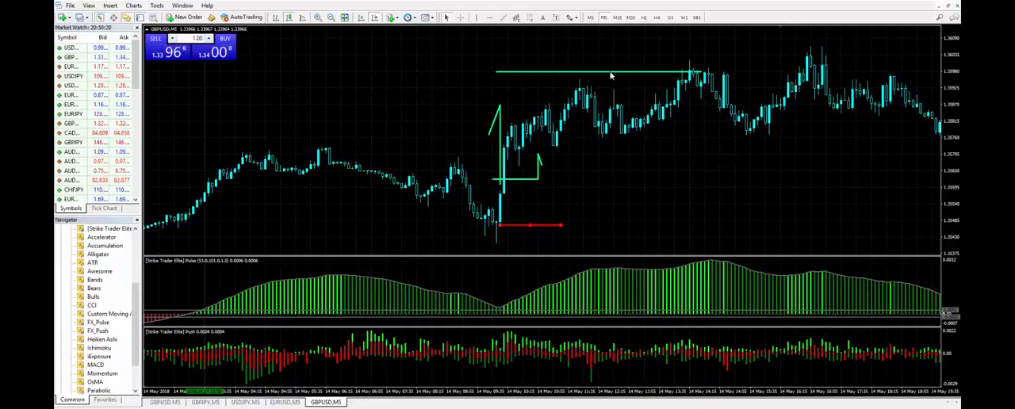
mouse_move(619, 75)
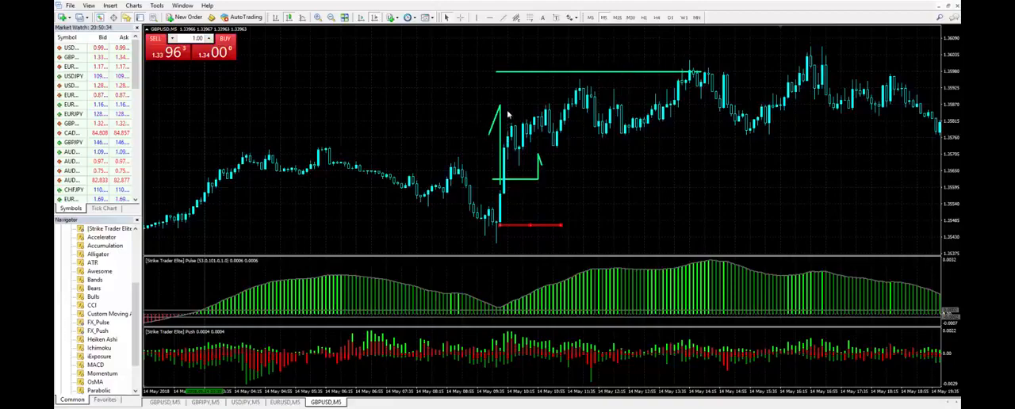
mouse_move(515, 48)
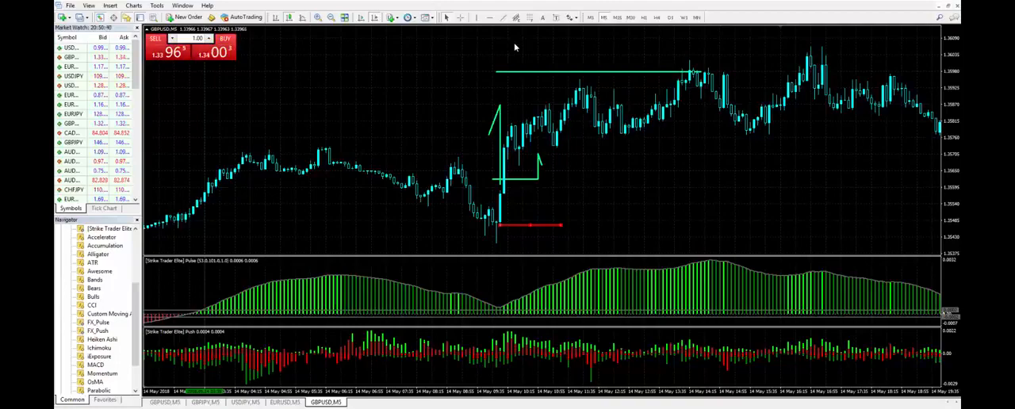
mouse_move(507, 162)
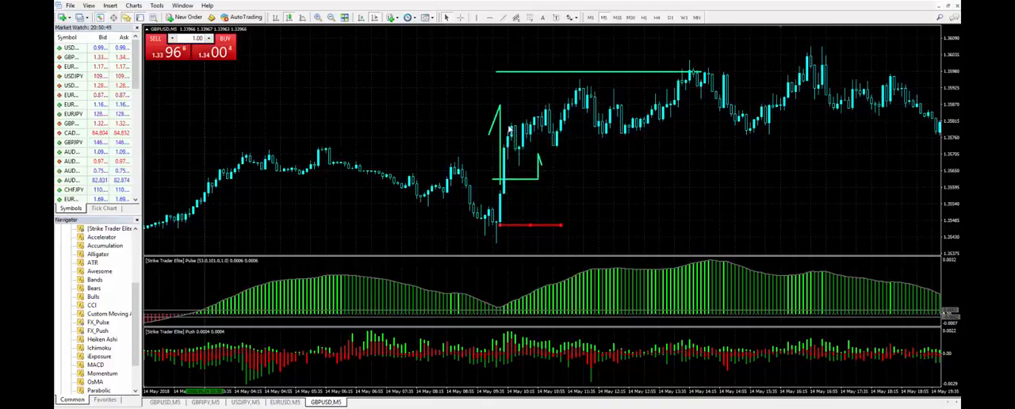
mouse_move(512, 195)
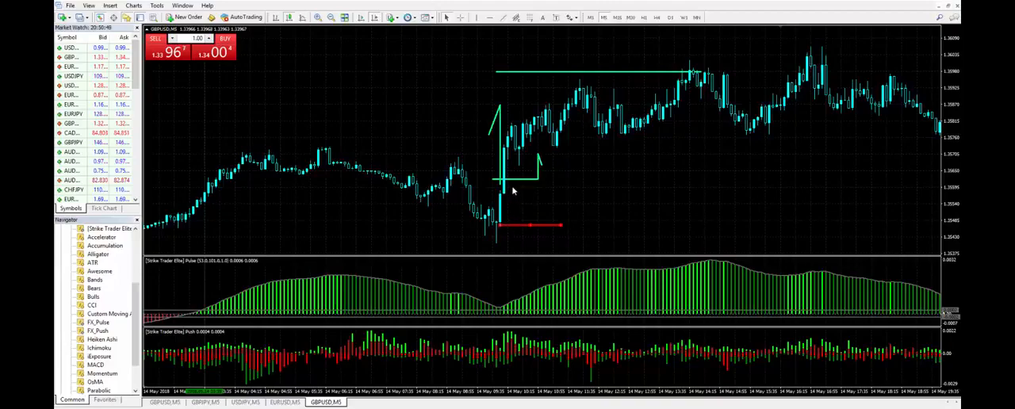
mouse_move(514, 223)
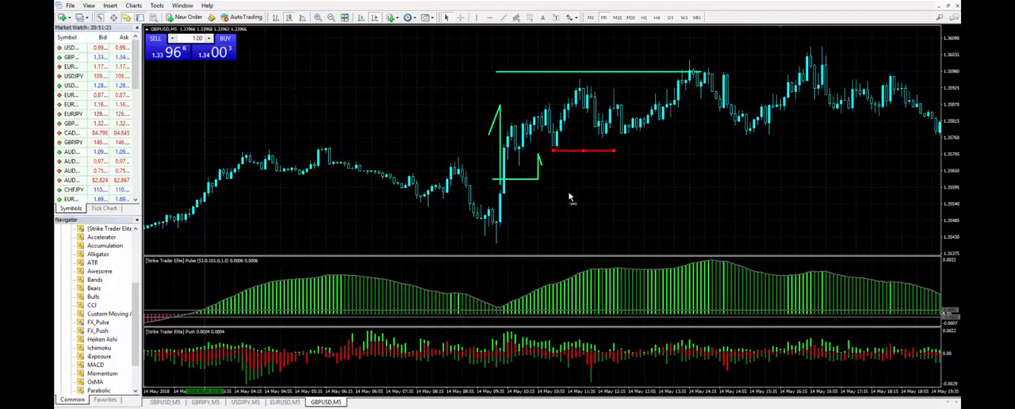
mouse_move(561, 148)
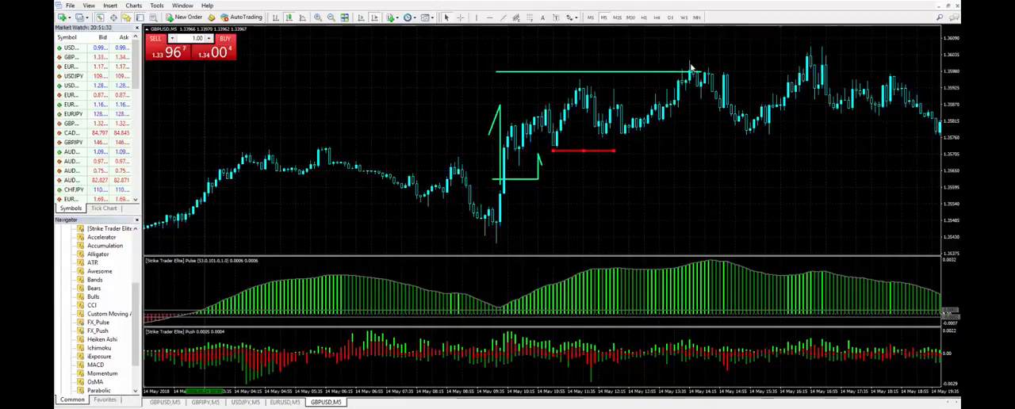
mouse_move(612, 146)
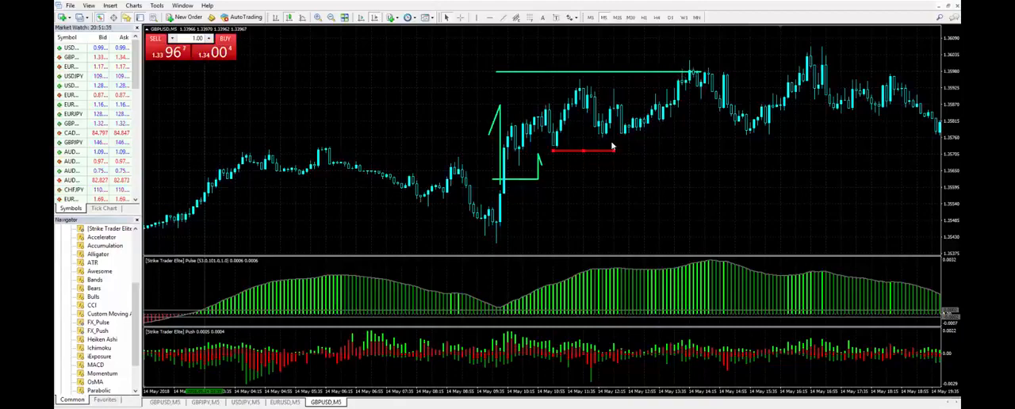
Drag the red stop line higher, under the later midday pullback low.
left_click_drag(585, 151, 658, 141)
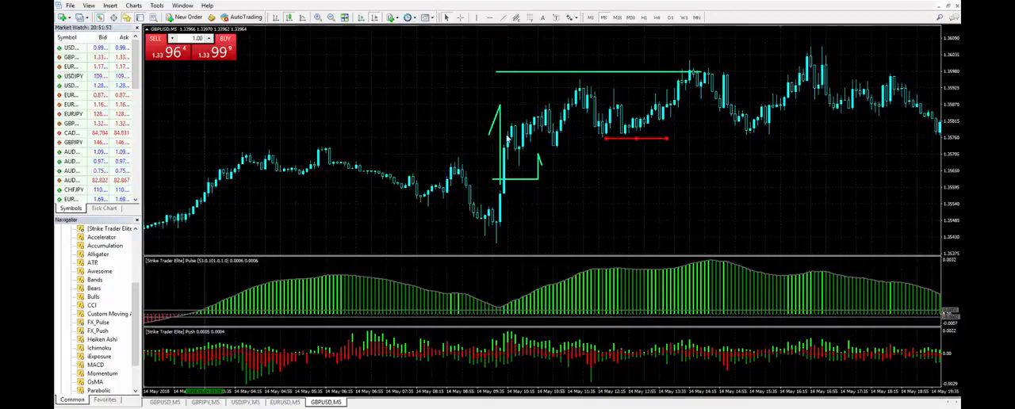
mouse_move(599, 91)
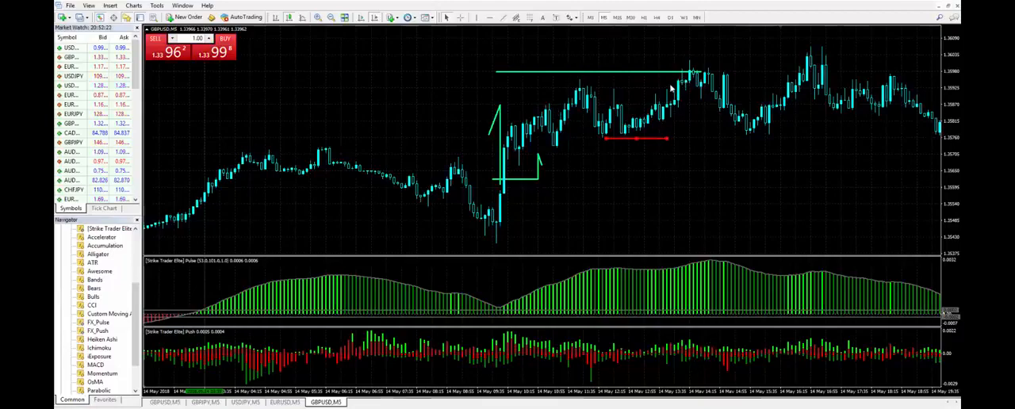
mouse_move(718, 67)
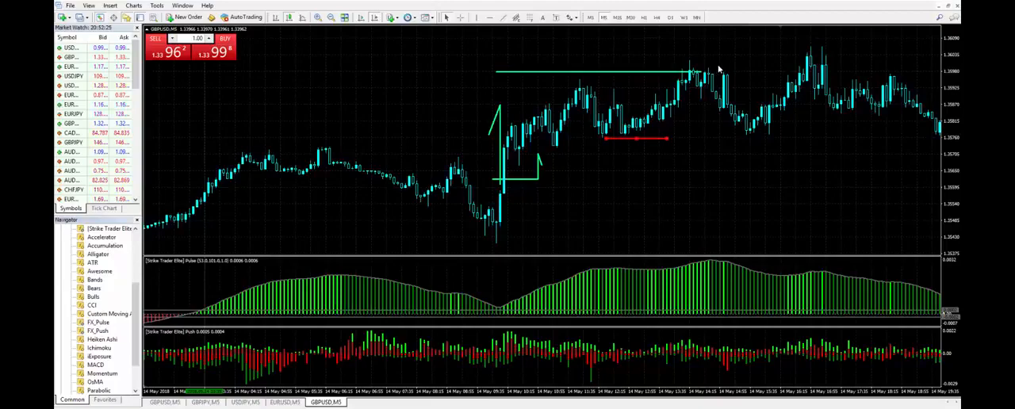
mouse_move(493, 222)
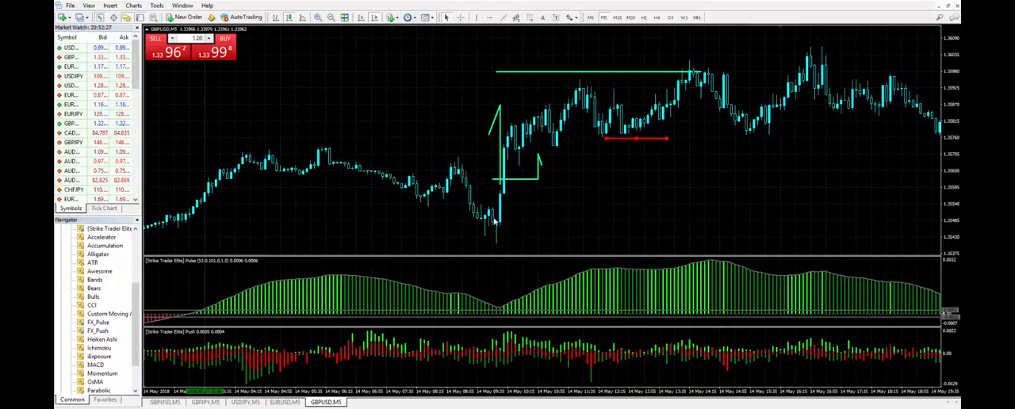
mouse_move(579, 52)
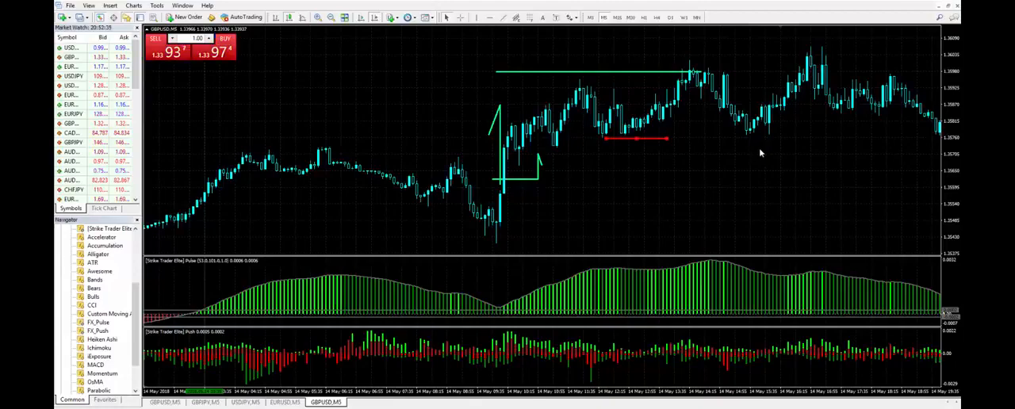
mouse_move(701, 70)
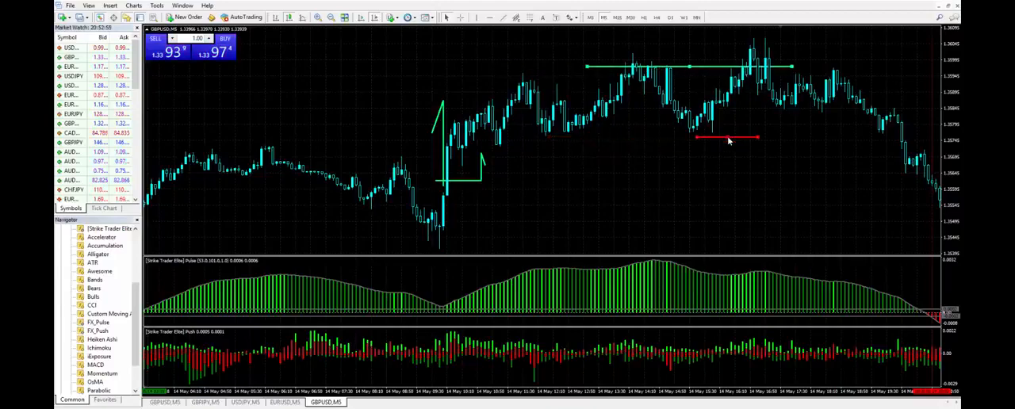
Drag the red stop line up in two moves to sit under the latest pivot low.
left_click_drag(728, 137, 749, 136)
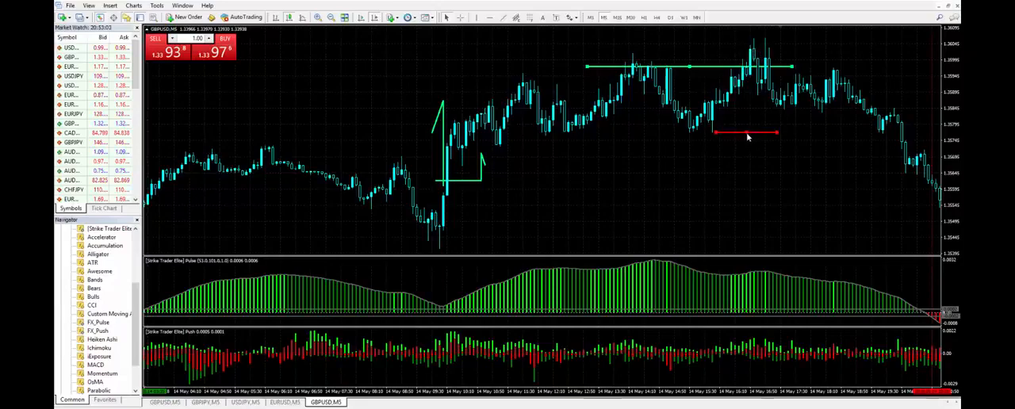
left_click_drag(745, 133, 765, 110)
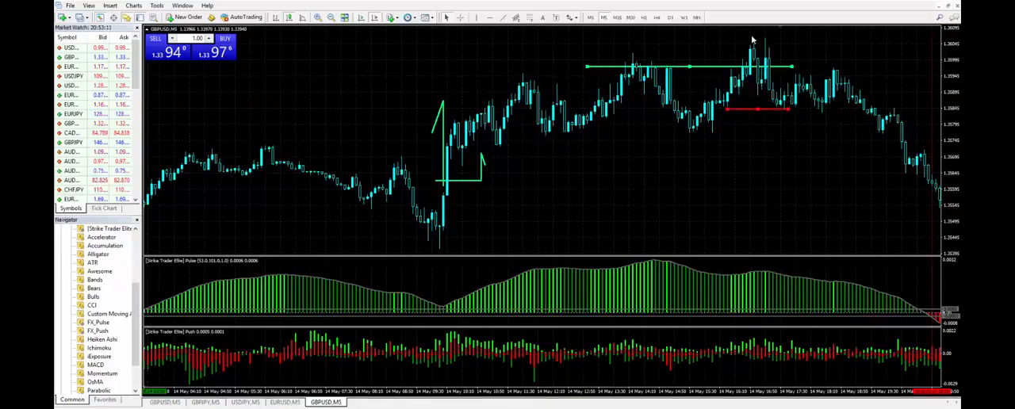
mouse_move(765, 41)
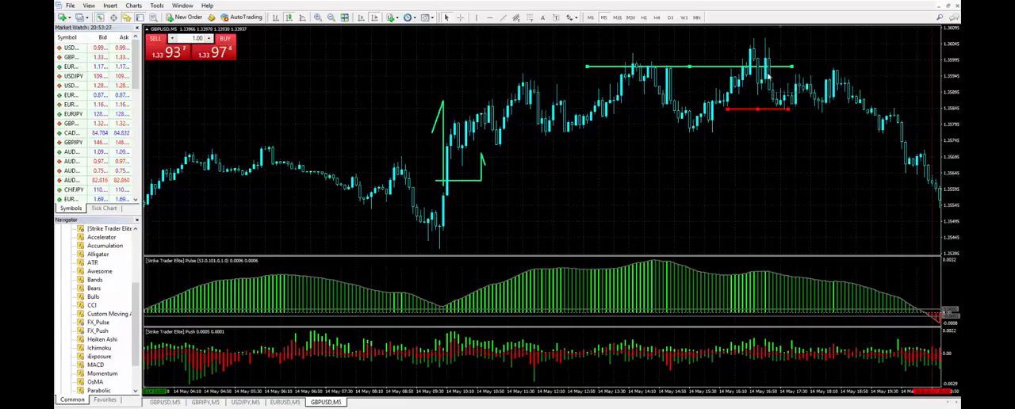
mouse_move(784, 67)
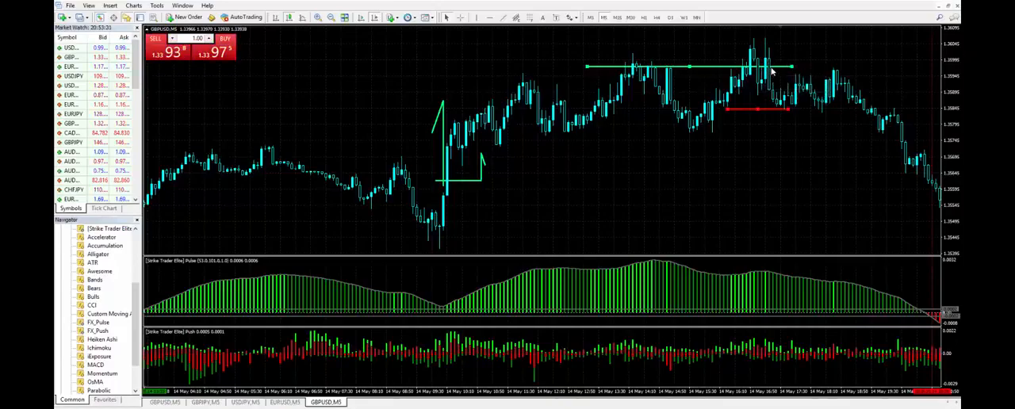
mouse_move(789, 72)
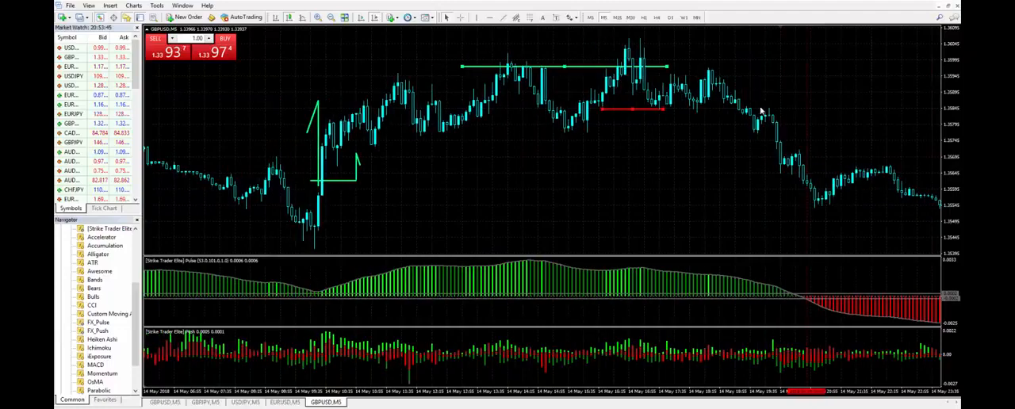
mouse_move(811, 195)
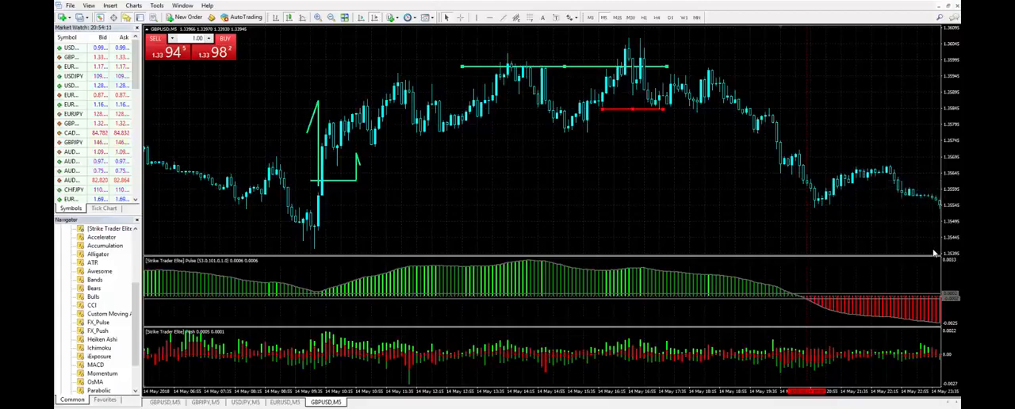
mouse_move(803, 66)
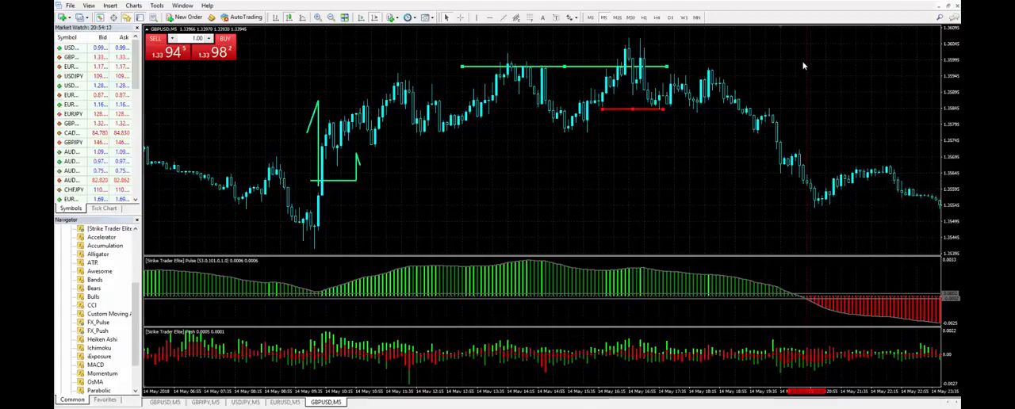
mouse_move(906, 230)
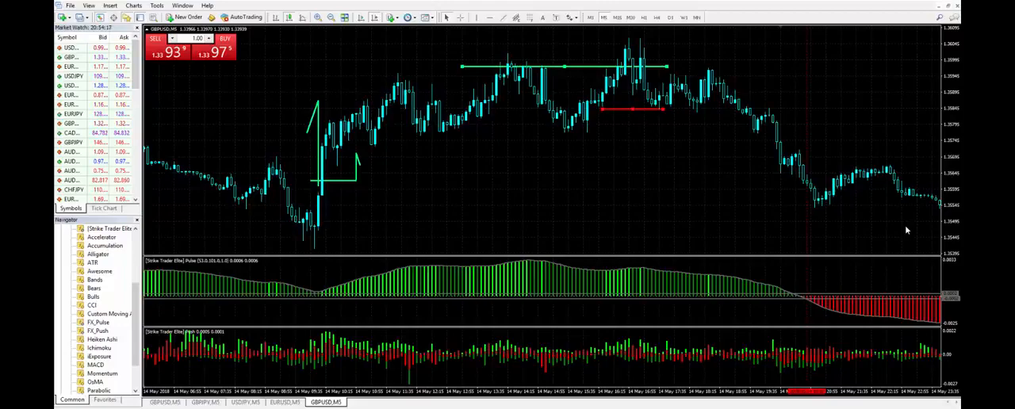
mouse_move(337, 185)
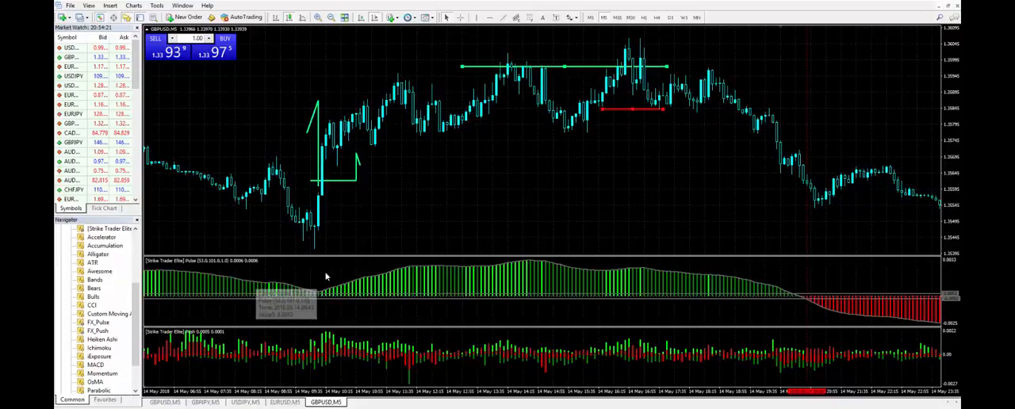
mouse_move(432, 282)
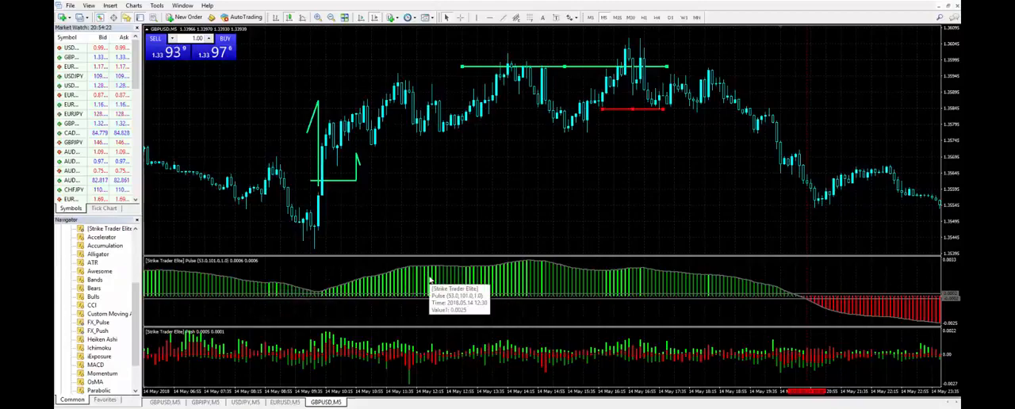
mouse_move(751, 270)
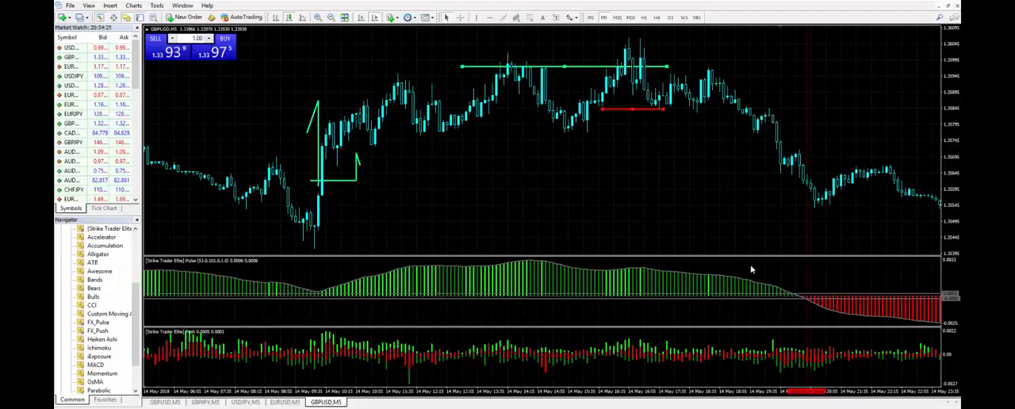
mouse_move(862, 309)
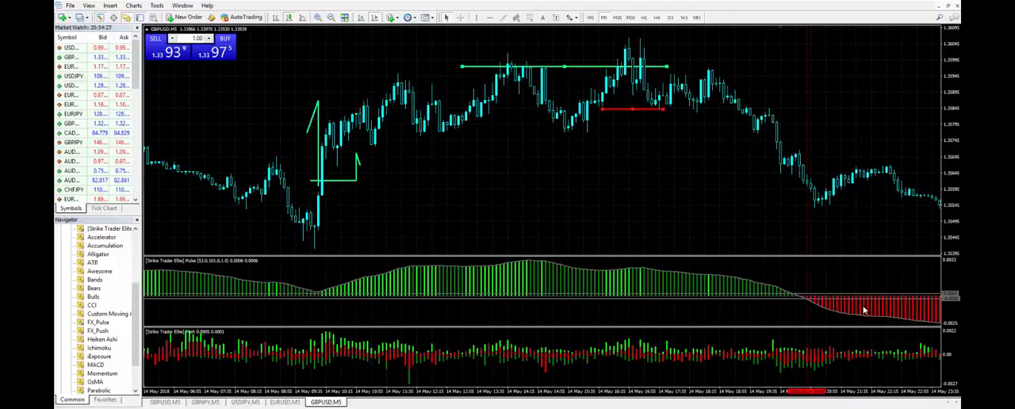
mouse_move(721, 202)
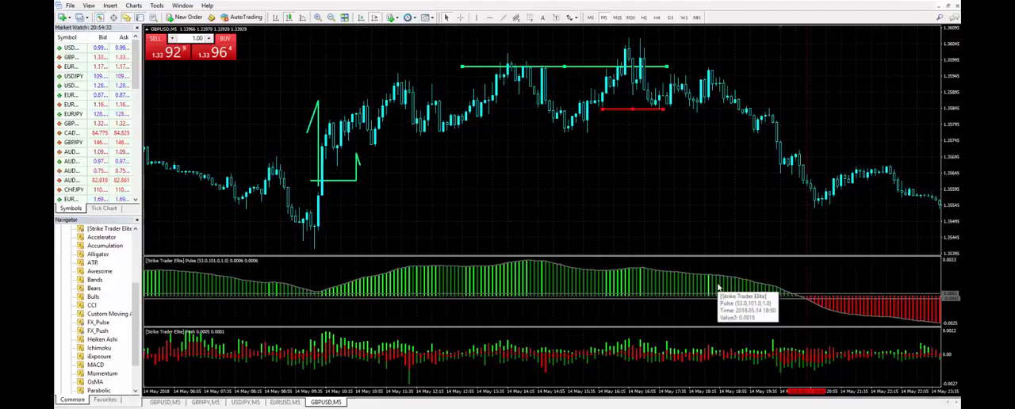
mouse_move(825, 252)
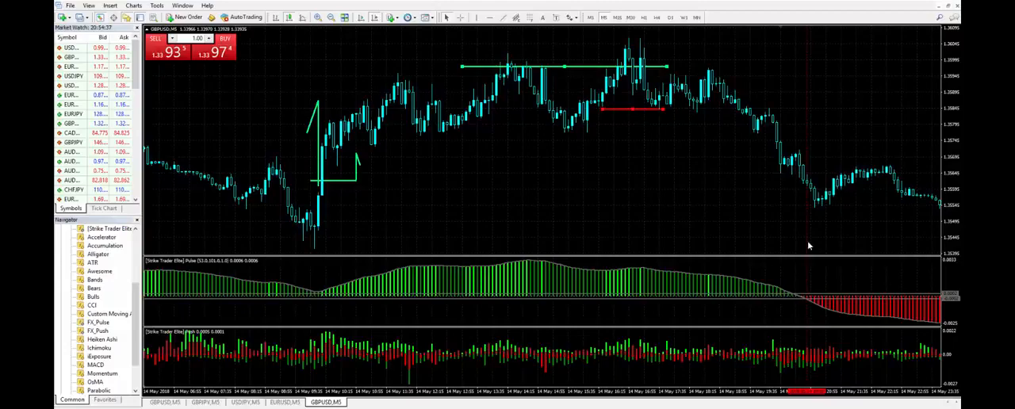
mouse_move(839, 230)
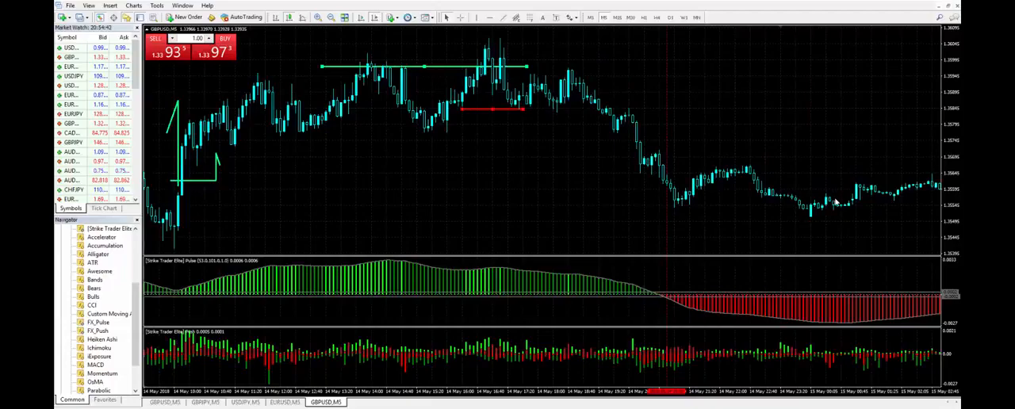
mouse_move(896, 254)
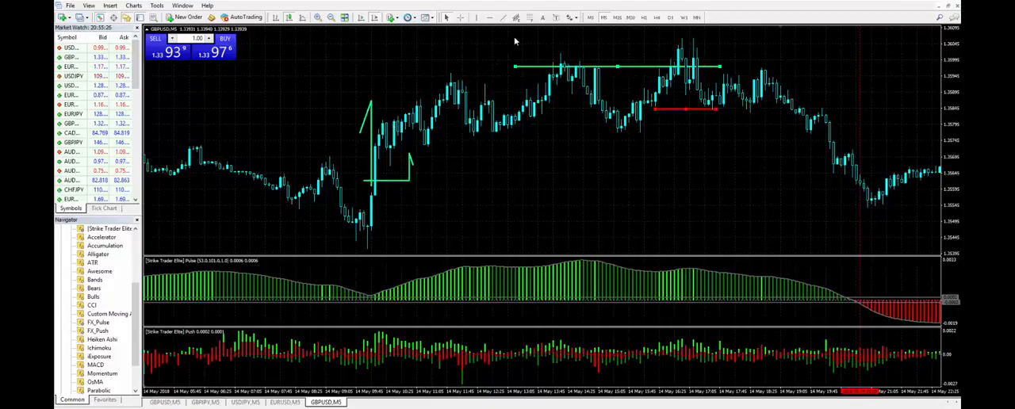
mouse_move(491, 150)
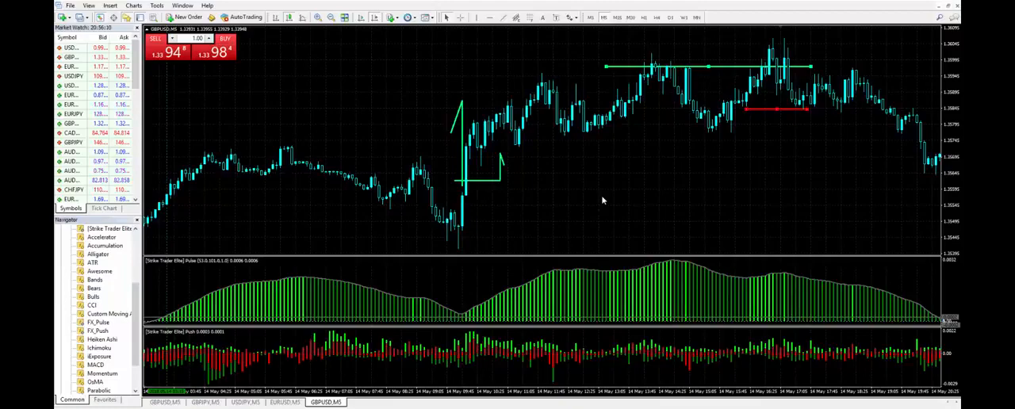
scroll("right", 3)
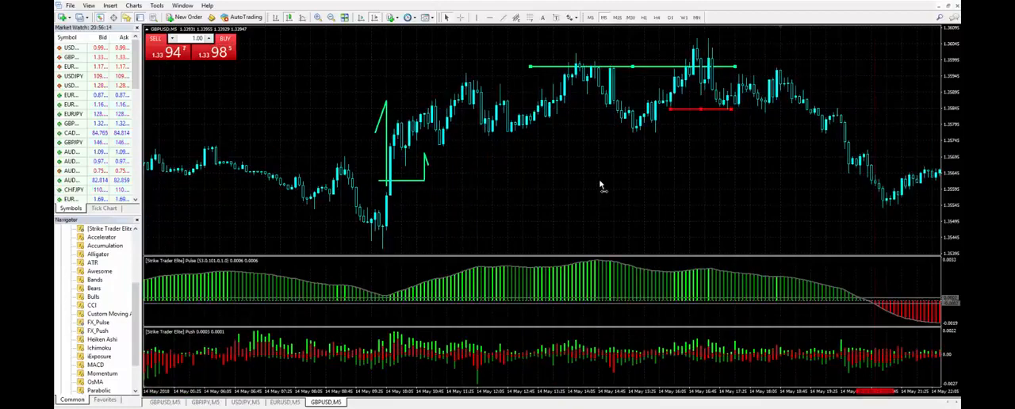